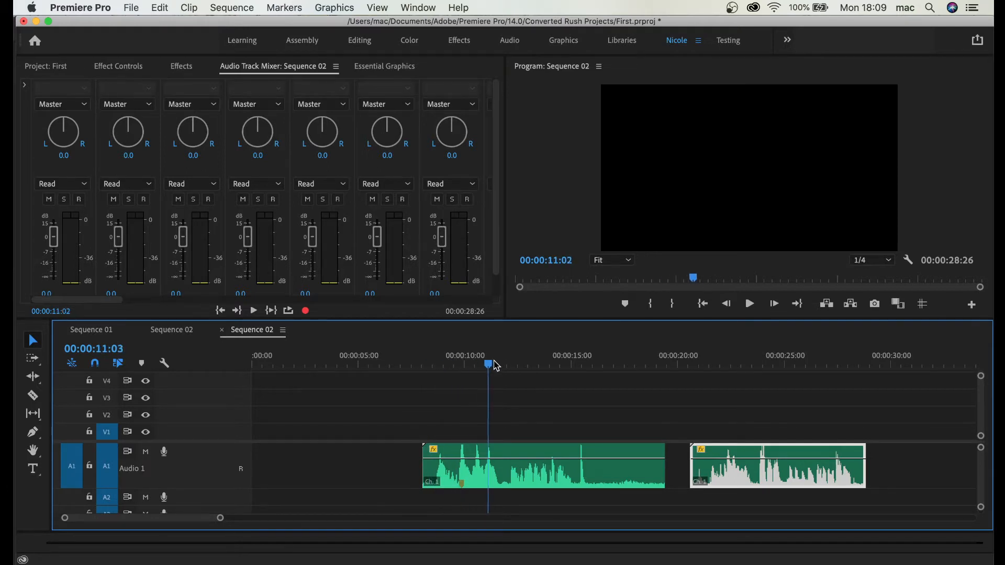
# Position the playhead near the first Audio 1 clip's start and locate the Audio Track Mixer.
pyautogui.click(588, 363)
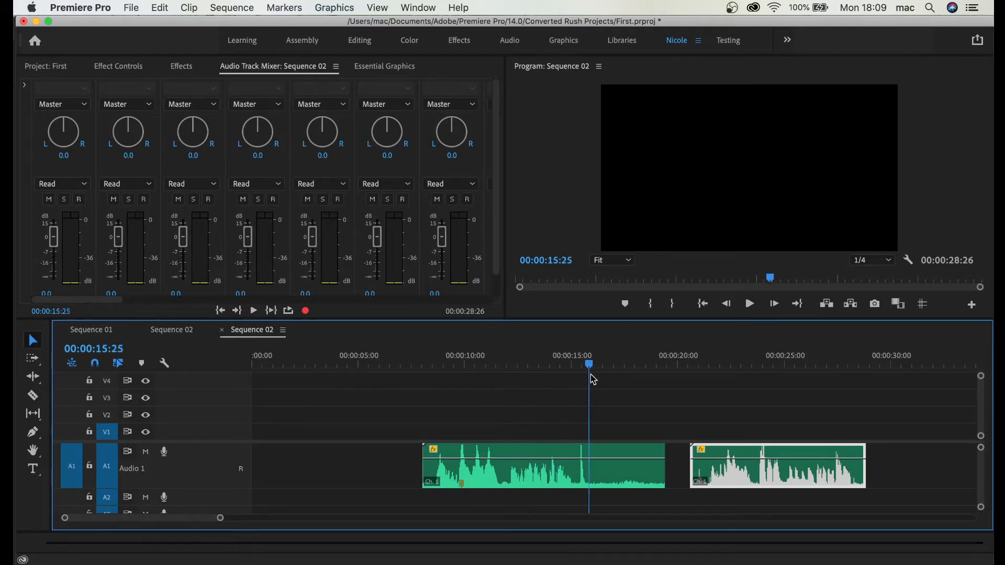
pyautogui.click(457, 365)
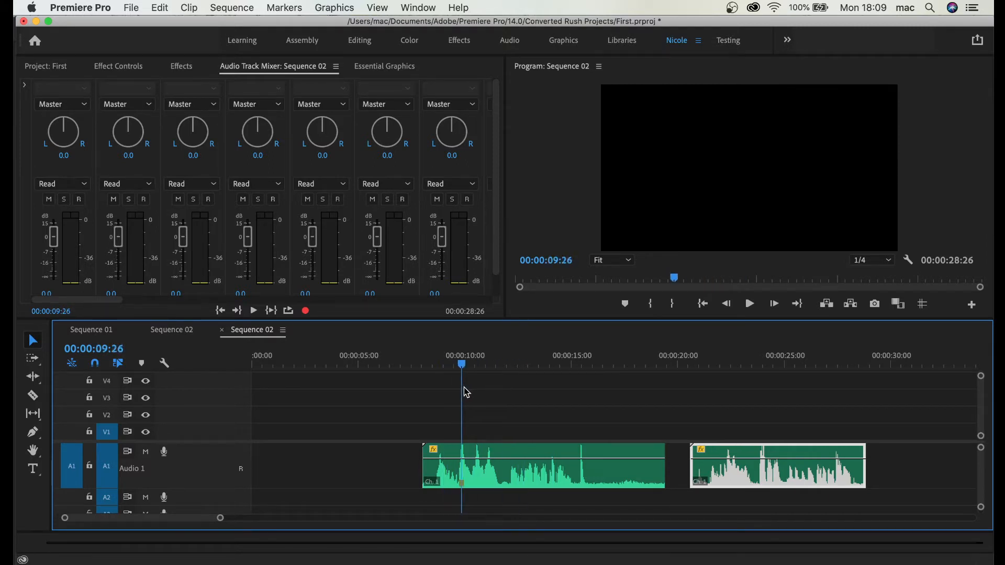
pyautogui.click(438, 356)
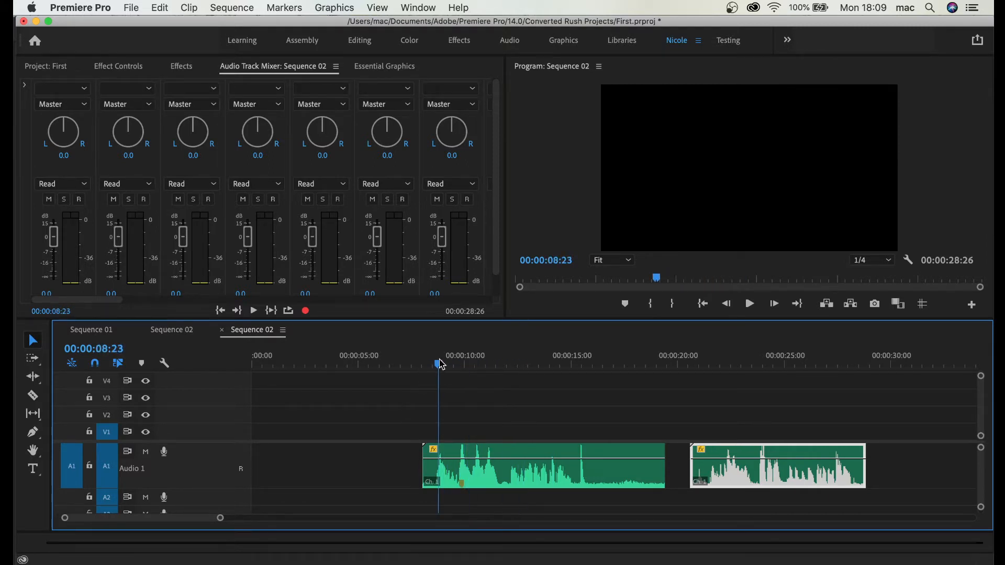
pyautogui.click(429, 355)
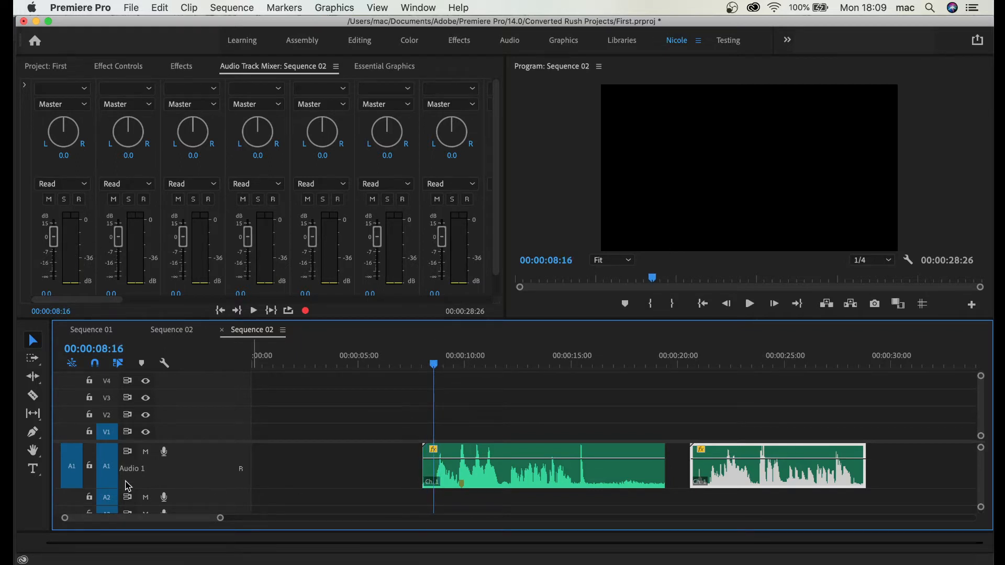
pyautogui.moveTo(480, 209)
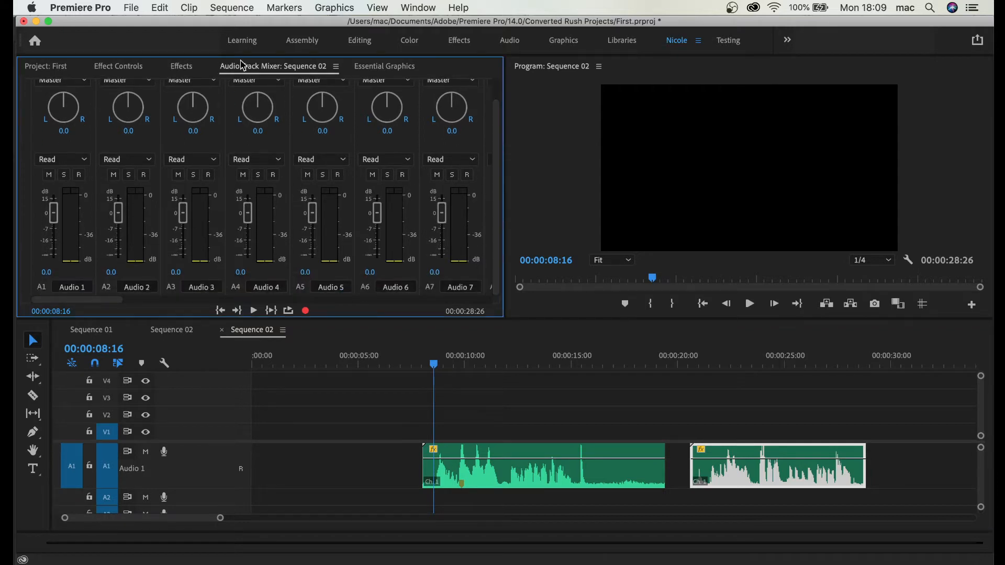
pyautogui.moveTo(359, 51)
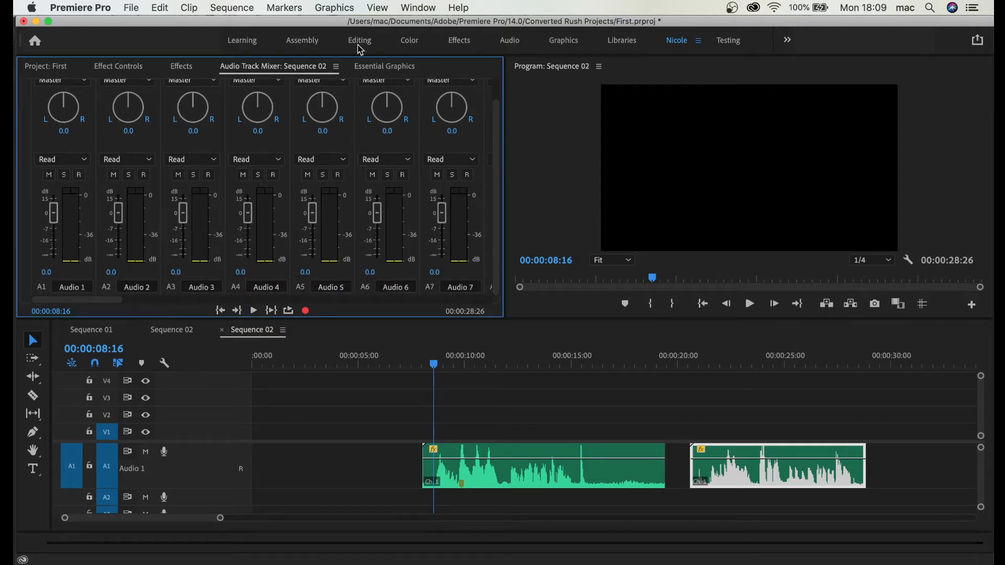
pyautogui.click(417, 7)
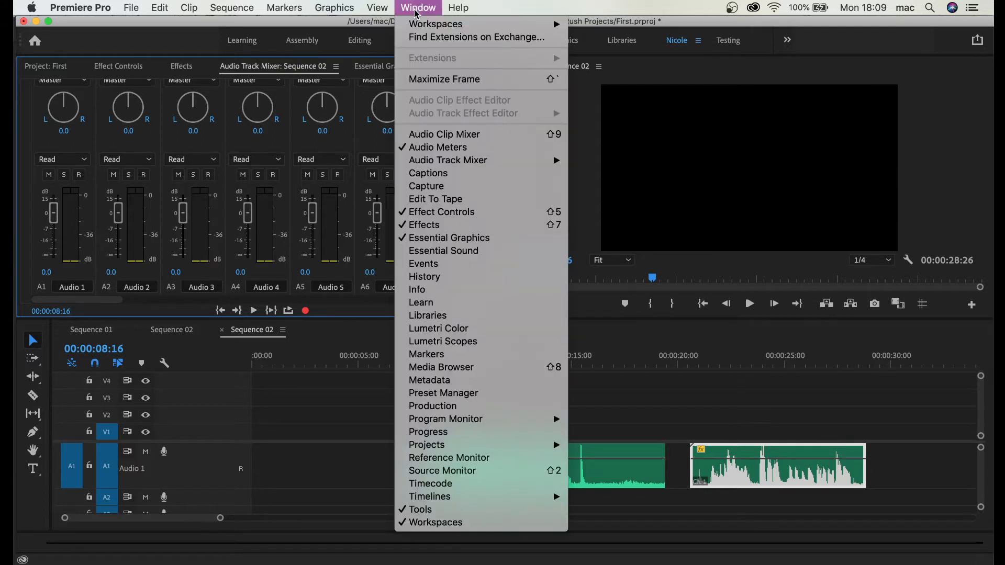
pyautogui.moveTo(448, 159)
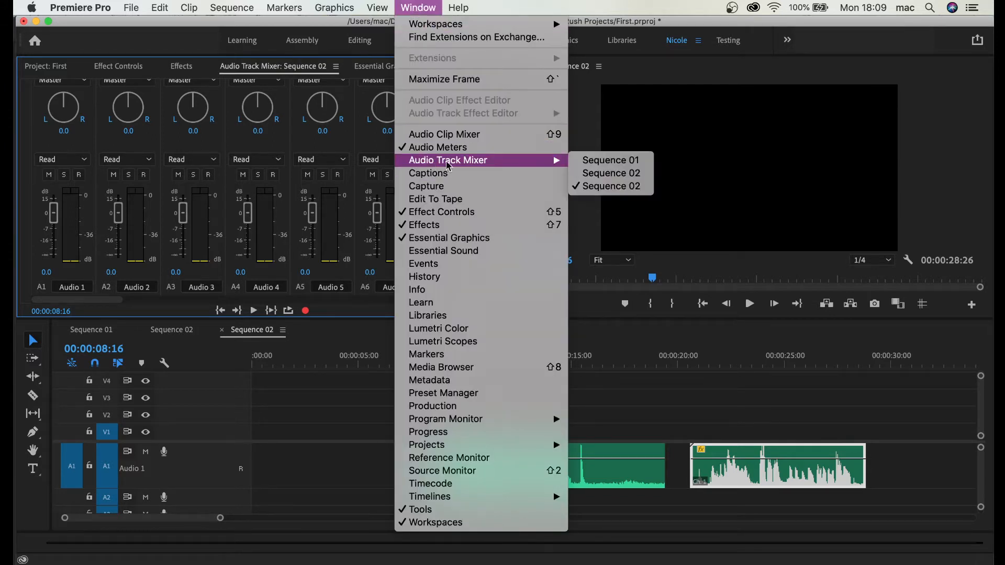
pyautogui.moveTo(43, 247)
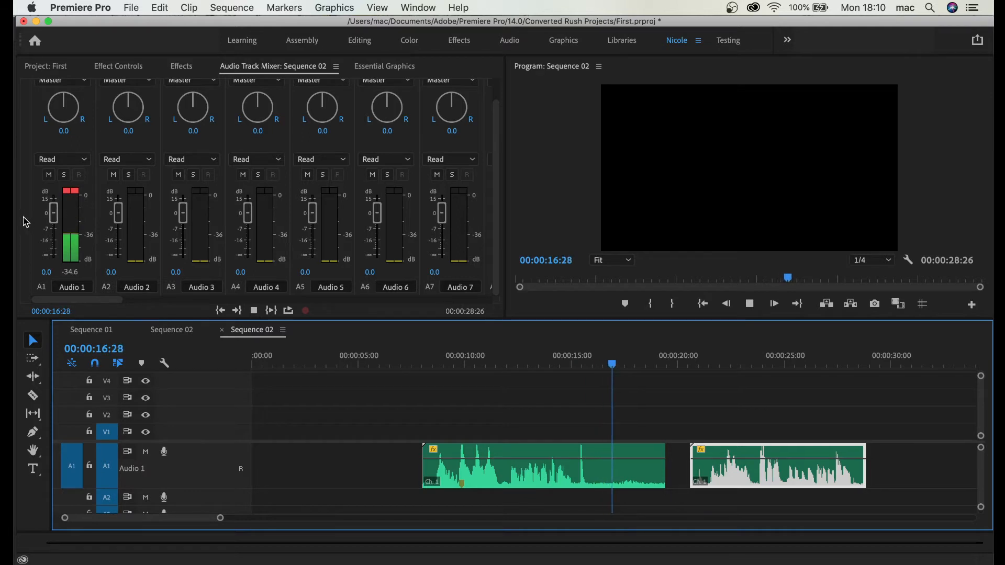
# Play Sequence 02 from about 9.5 s, watch the Audio 1 meter clip red, then stop near 11.5 s.
pyautogui.click(506, 356)
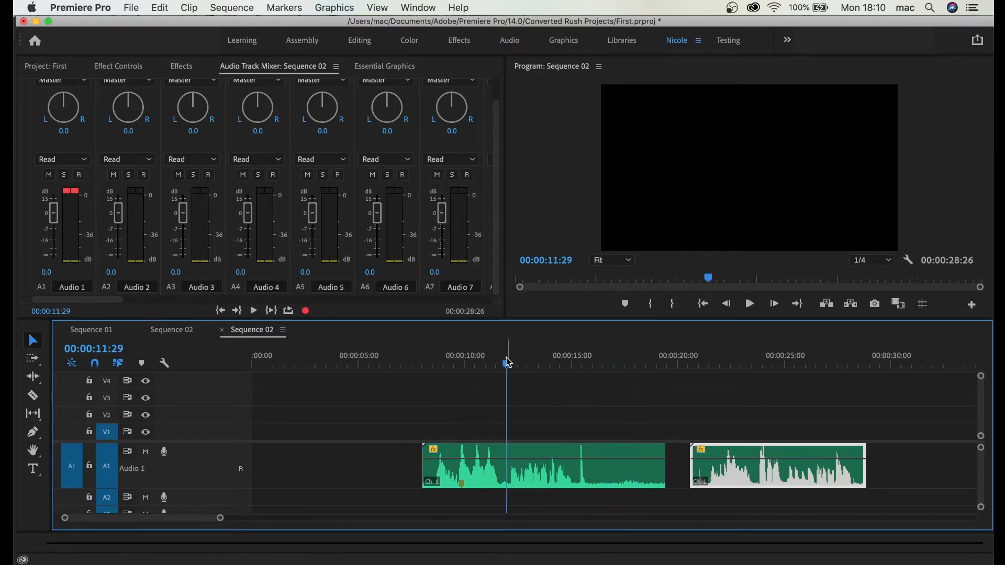
pyautogui.click(464, 356)
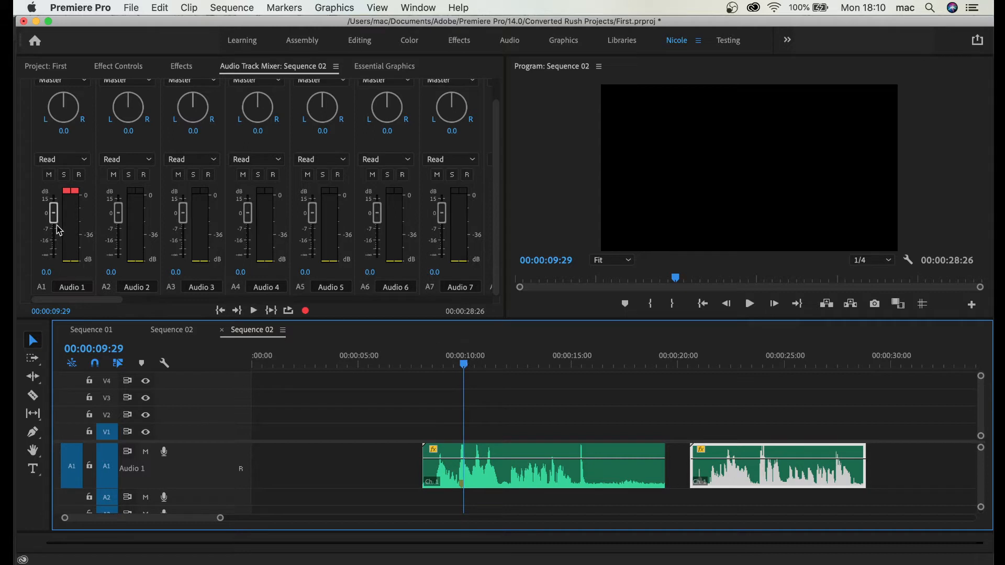
pyautogui.moveTo(54, 227)
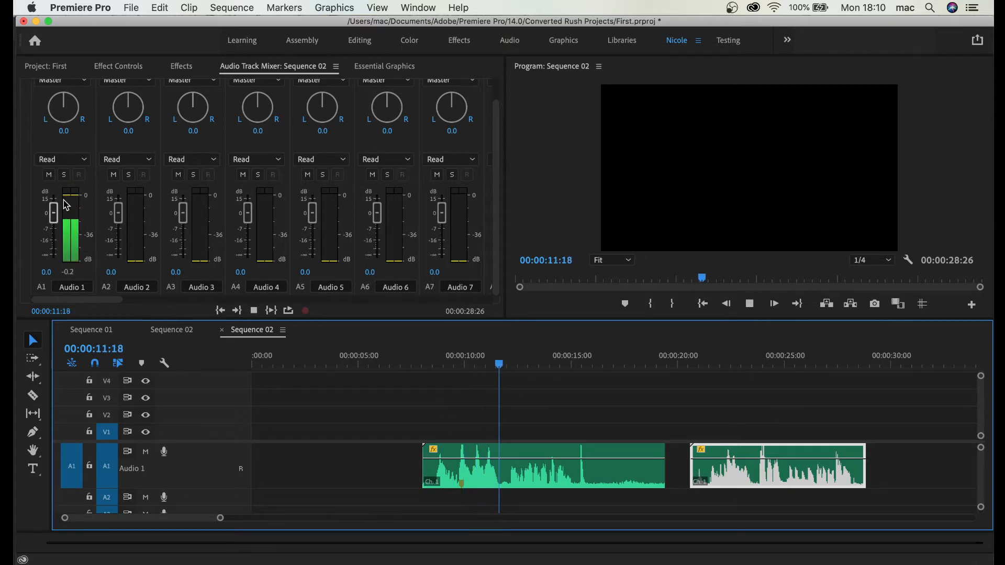
pyautogui.moveTo(52, 211); pyautogui.dragTo(52, 227)
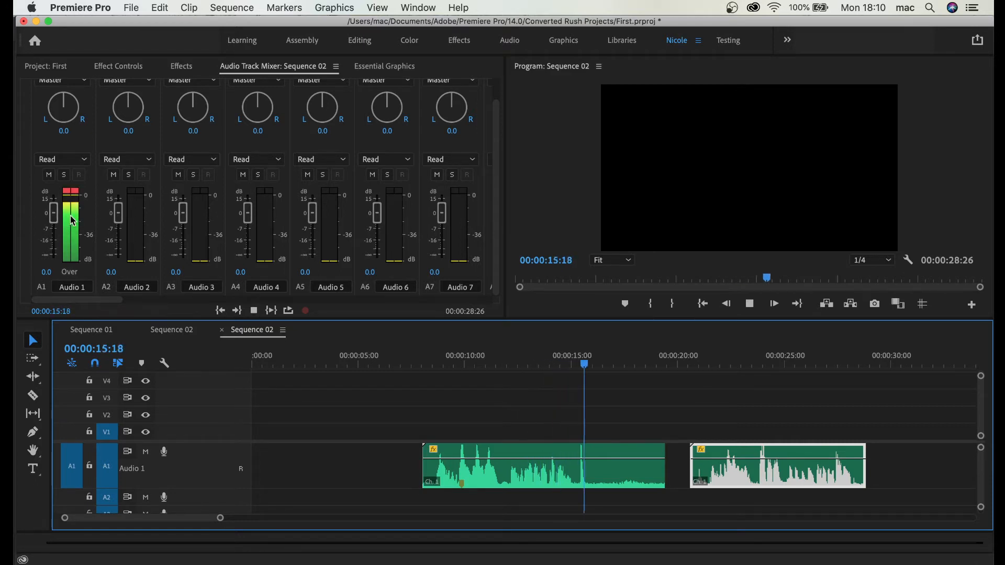
pyautogui.click(507, 355)
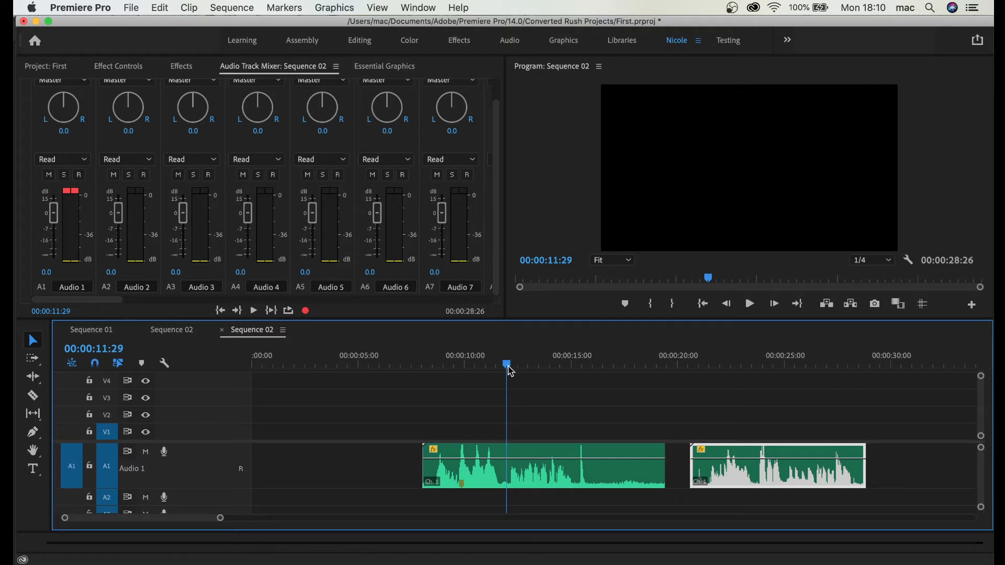
pyautogui.click(32, 432)
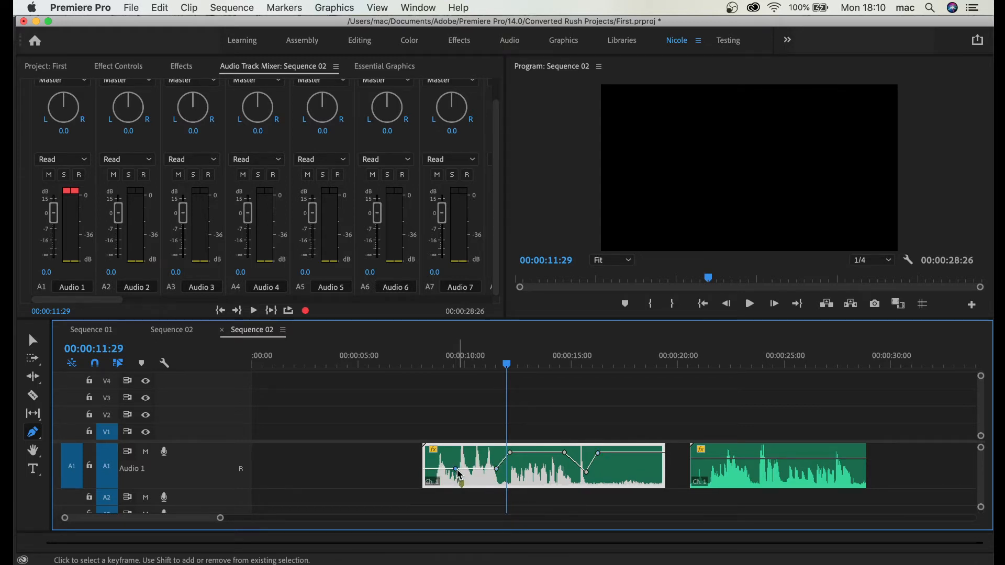
# Reveal the volume rubber band keyframes on the first Audio 1 clip.
pyautogui.moveTo(456, 475); pyautogui.dragTo(456, 460)
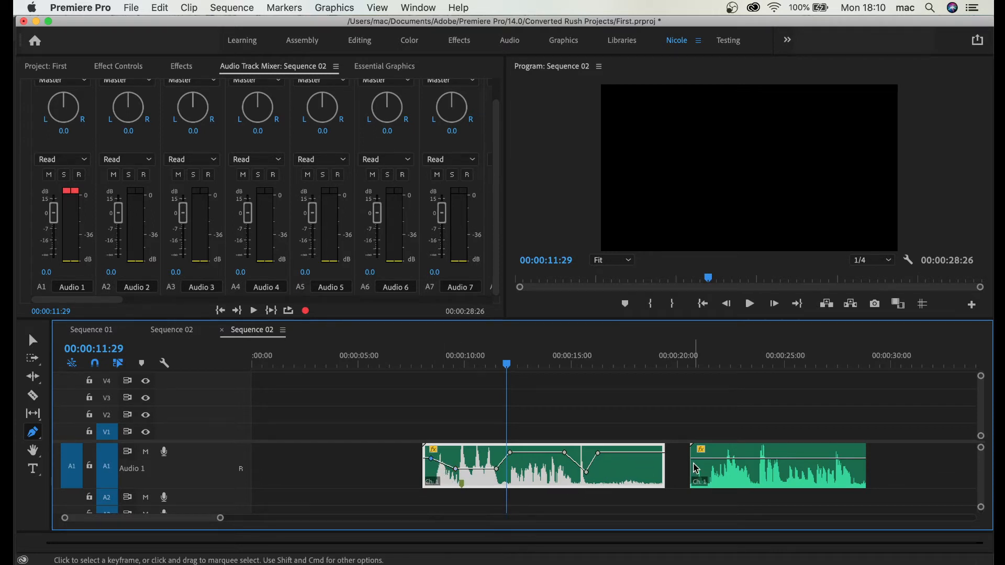
pyautogui.moveTo(647, 450)
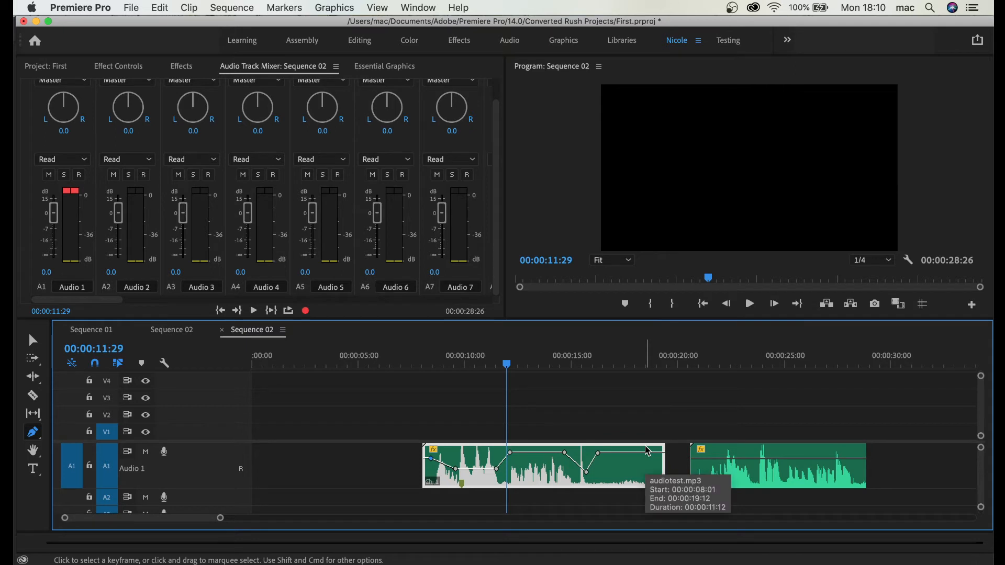
pyautogui.moveTo(541, 437)
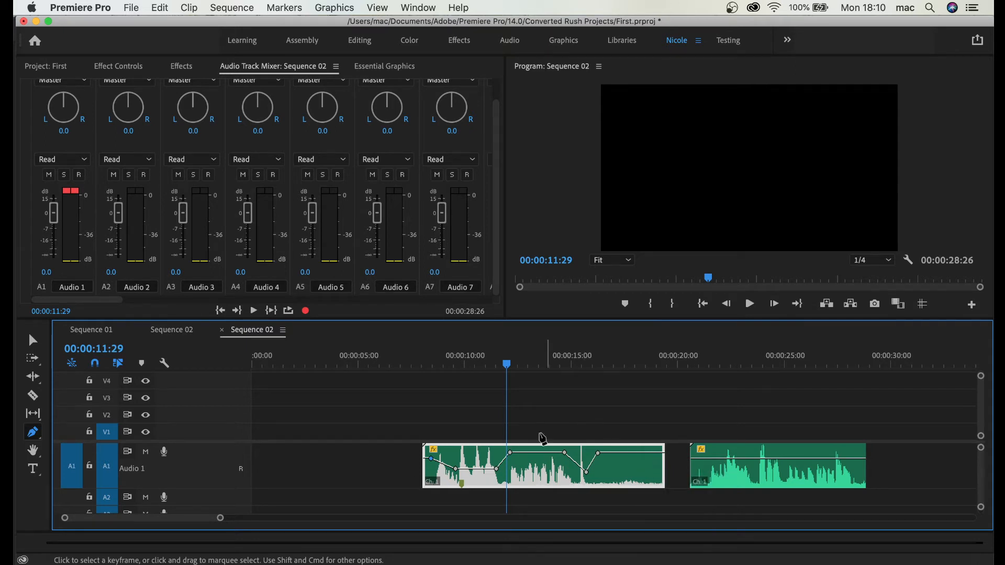
pyautogui.moveTo(513, 449)
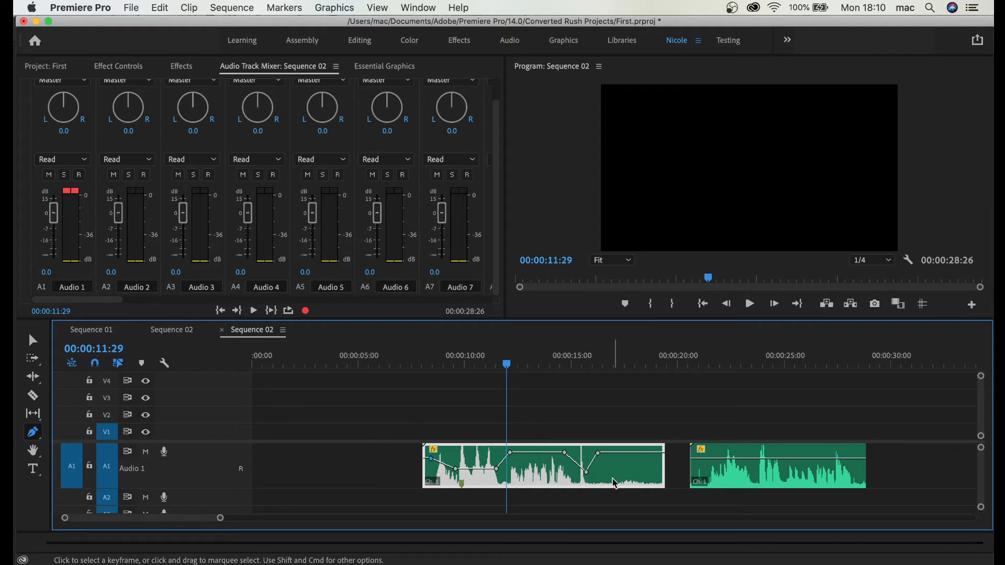
# Remove Attributes on the first Audio 1 clip to clear its volume keyframes.
pyautogui.rightClick(544, 464)
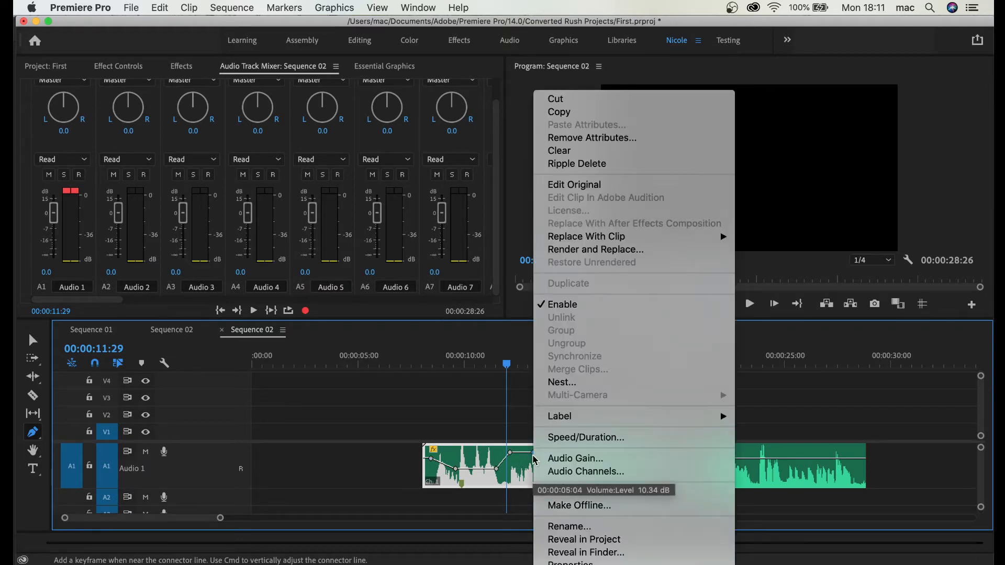
pyautogui.moveTo(591, 138)
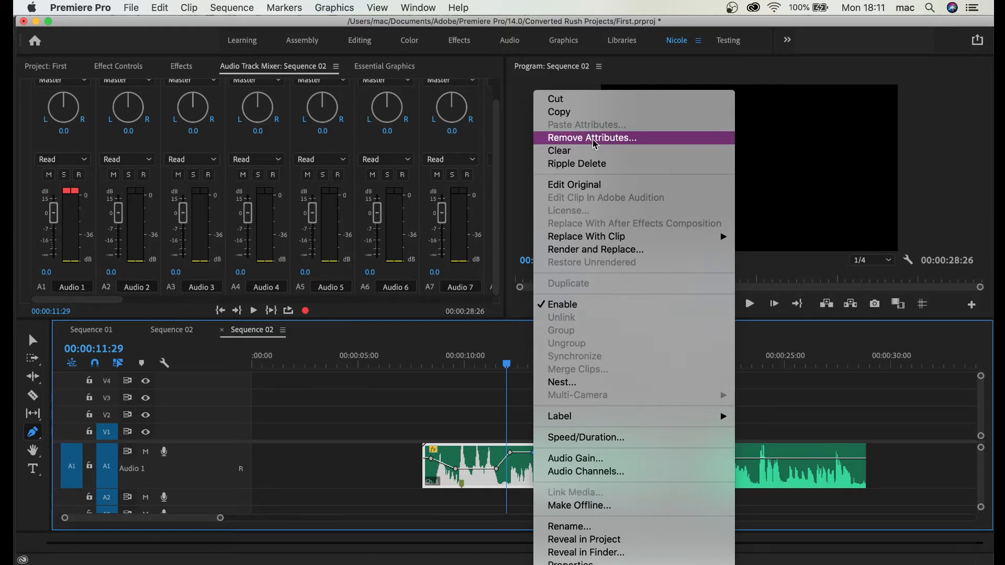
pyautogui.click(433, 459)
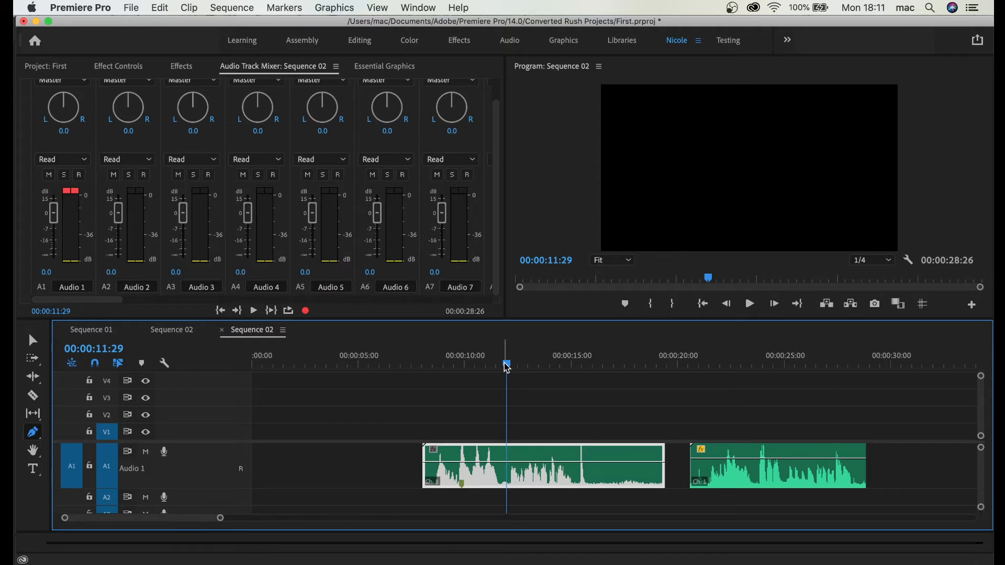
pyautogui.moveTo(470, 364)
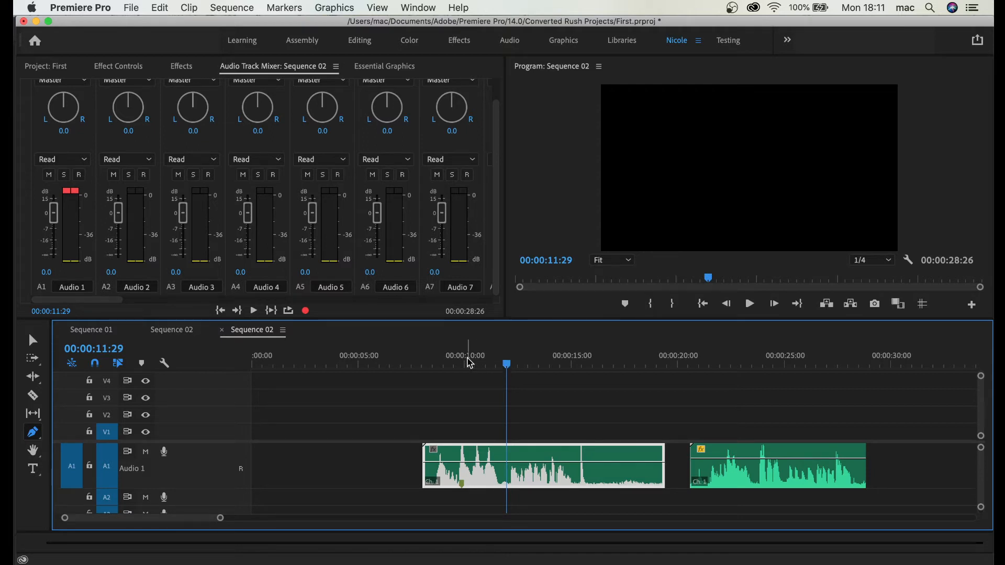
# Move the Sequence 02 playhead to about 10.5 seconds.
pyautogui.click(462, 362)
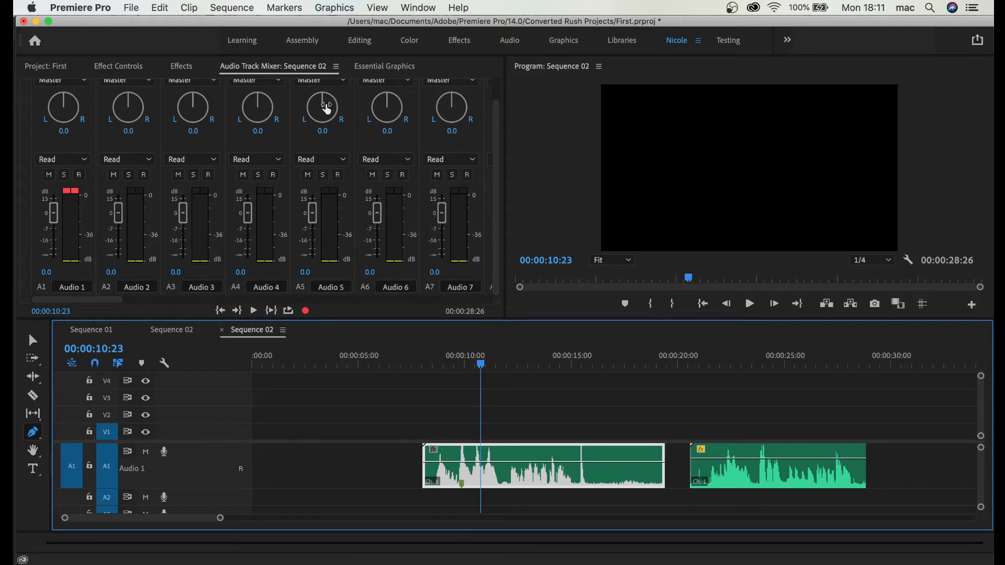
pyautogui.moveTo(468, 173)
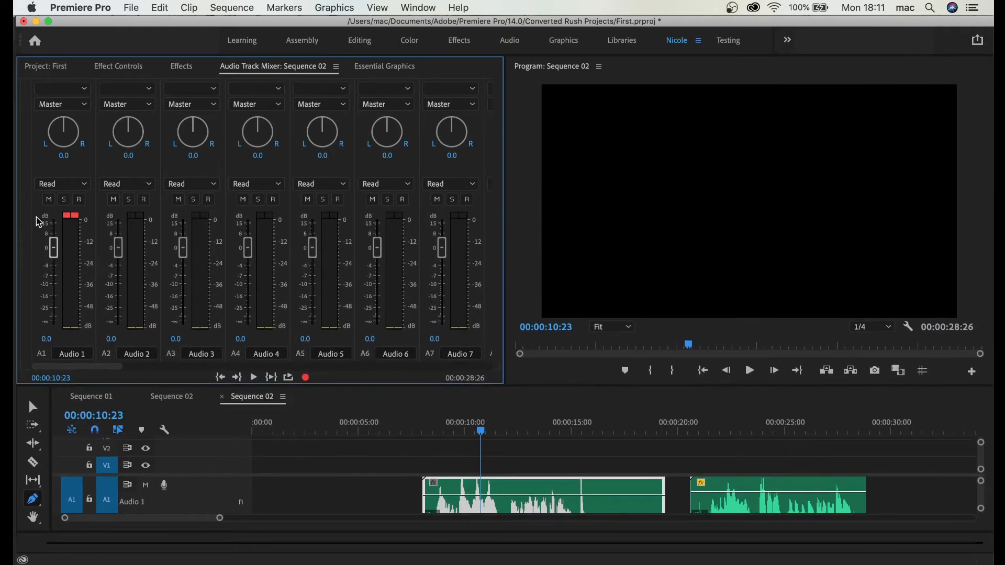
pyautogui.moveTo(18, 152)
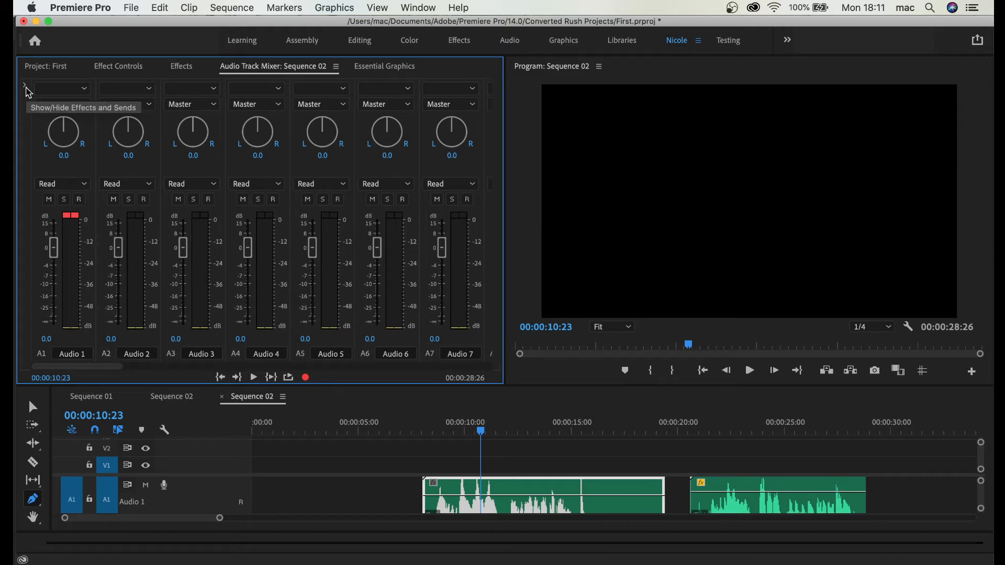
pyautogui.moveTo(25, 88)
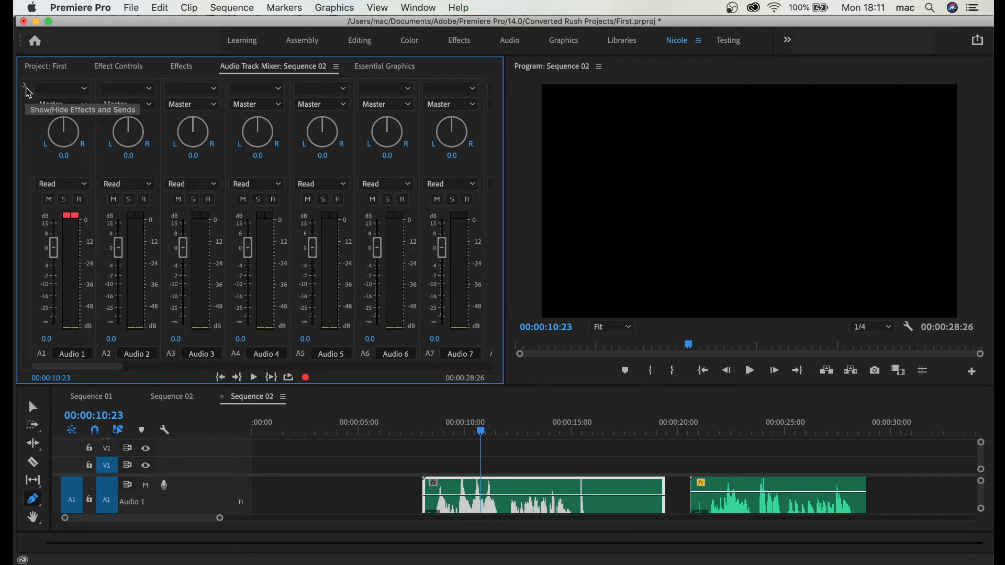
# Expand the effects and sends slots in the Audio Track Mixer.
pyautogui.click(25, 88)
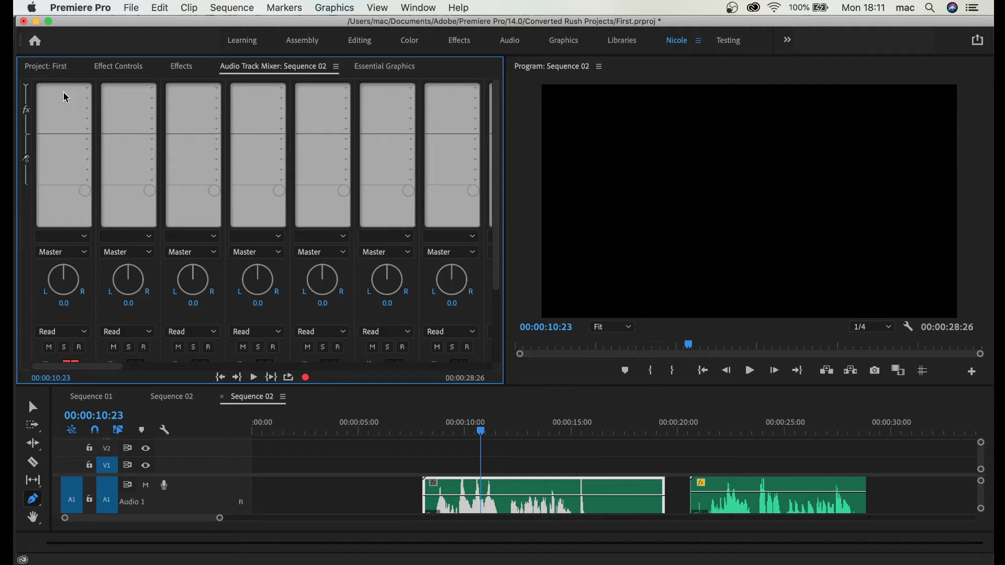
pyautogui.moveTo(71, 90)
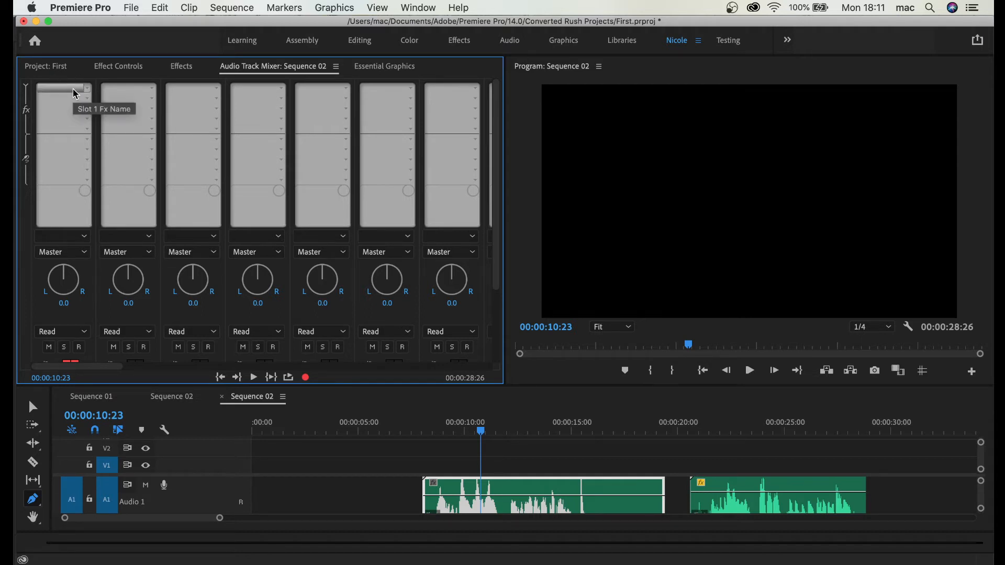
# Add a Hard Limiter effect to Audio 1's first effect slot.
pyautogui.click(84, 87)
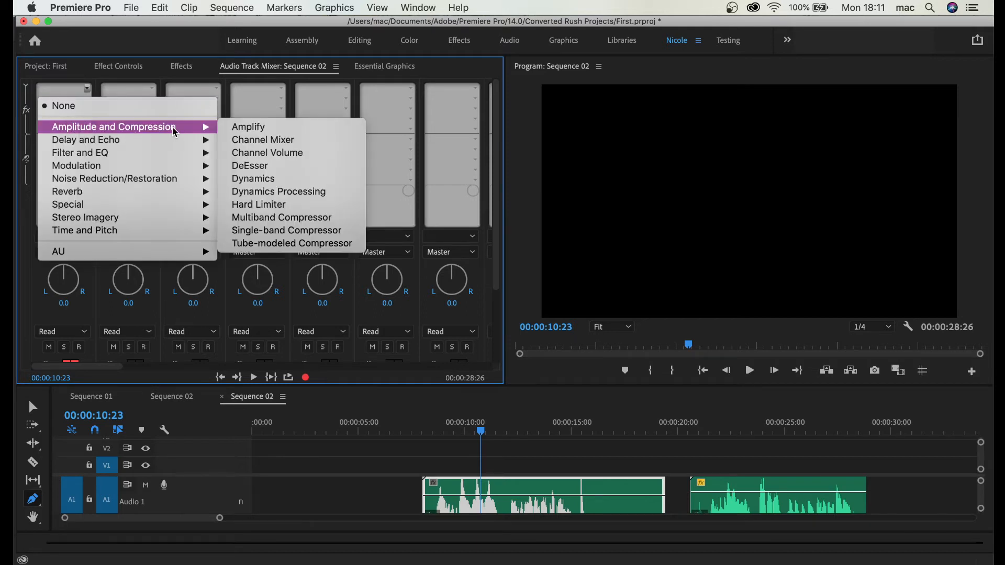
pyautogui.moveTo(258, 204)
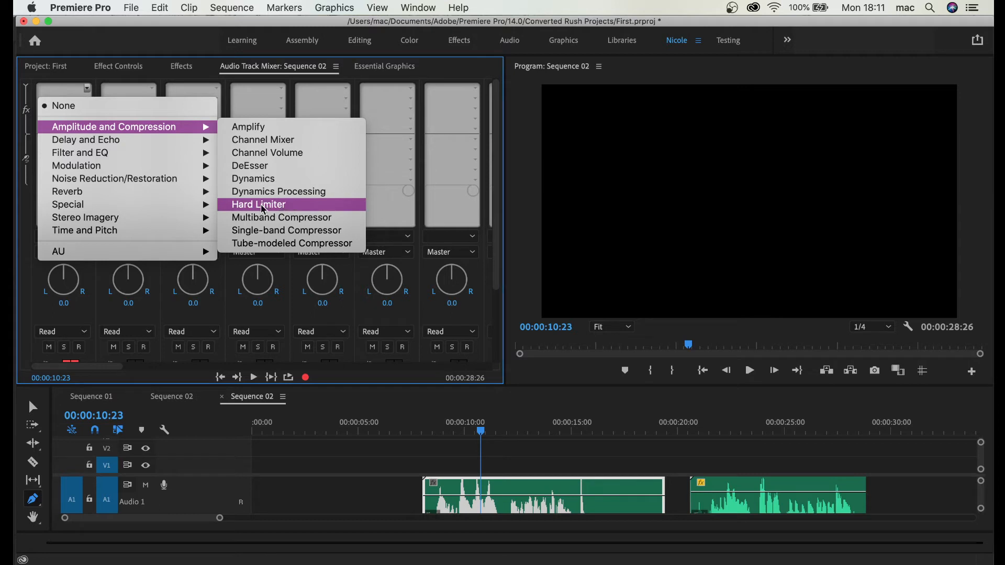
pyautogui.click(257, 204)
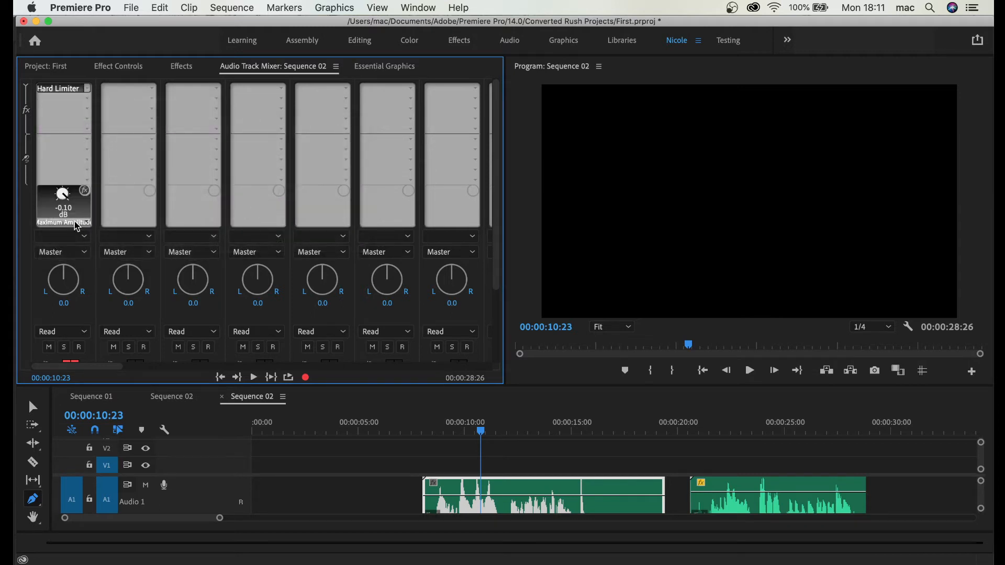
pyautogui.moveTo(57, 118)
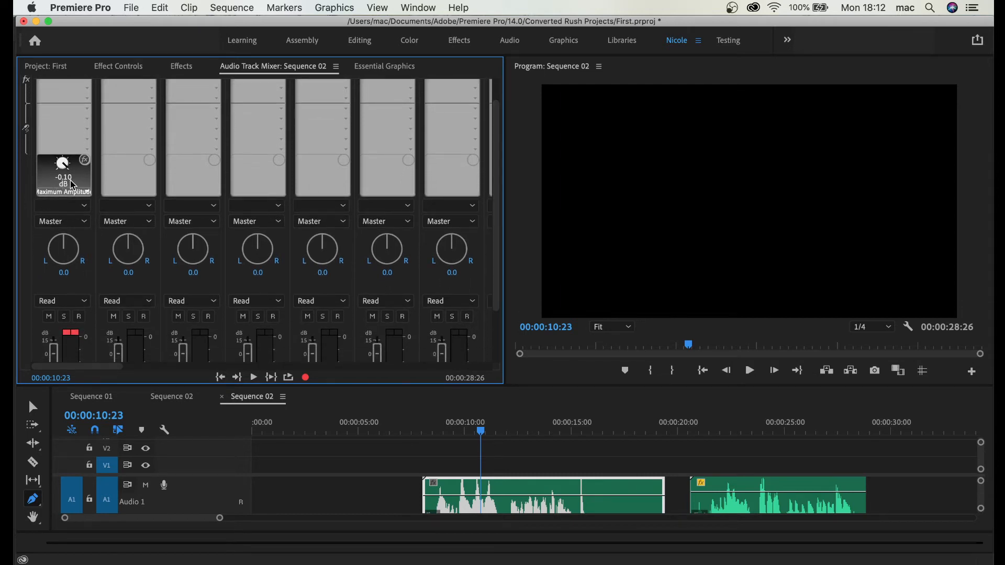
pyautogui.moveTo(490, 210)
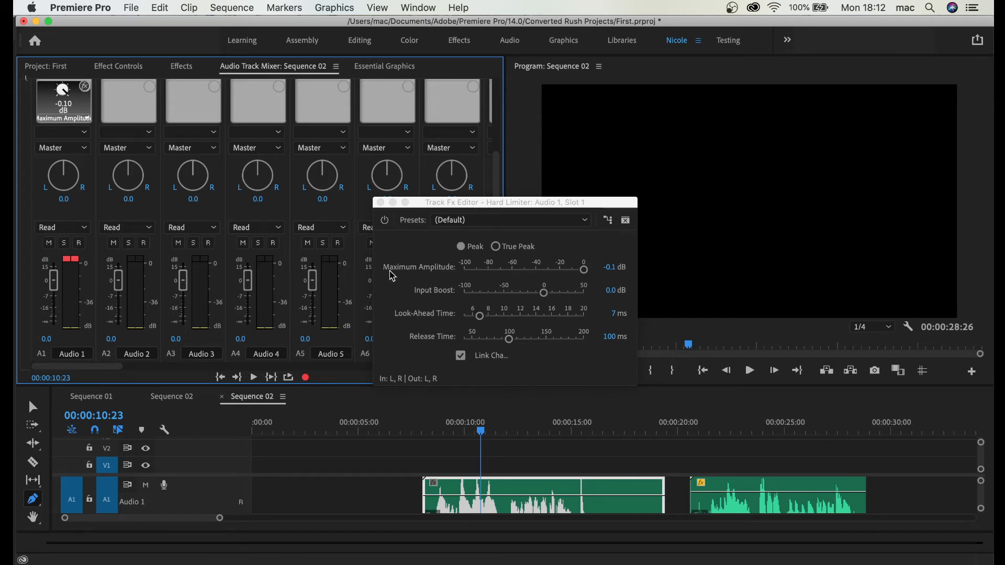
pyautogui.moveTo(447, 274)
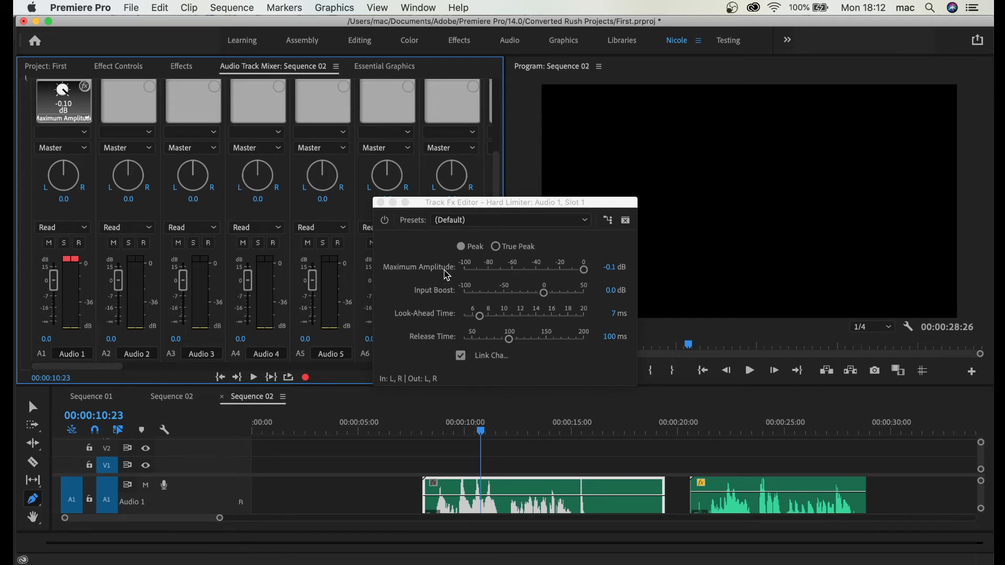
# Set the Hard Limiter's Maximum Amplitude to -5.7 dB and Input Boost to 2.1 dB.
pyautogui.moveTo(583, 269); pyautogui.dragTo(576, 270)
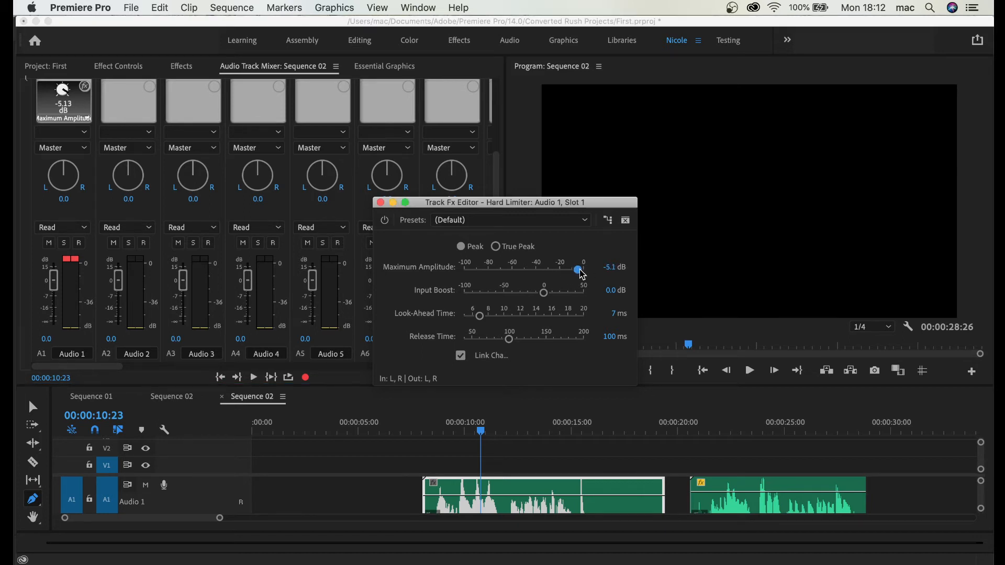
pyautogui.moveTo(576, 269); pyautogui.dragTo(576, 269)
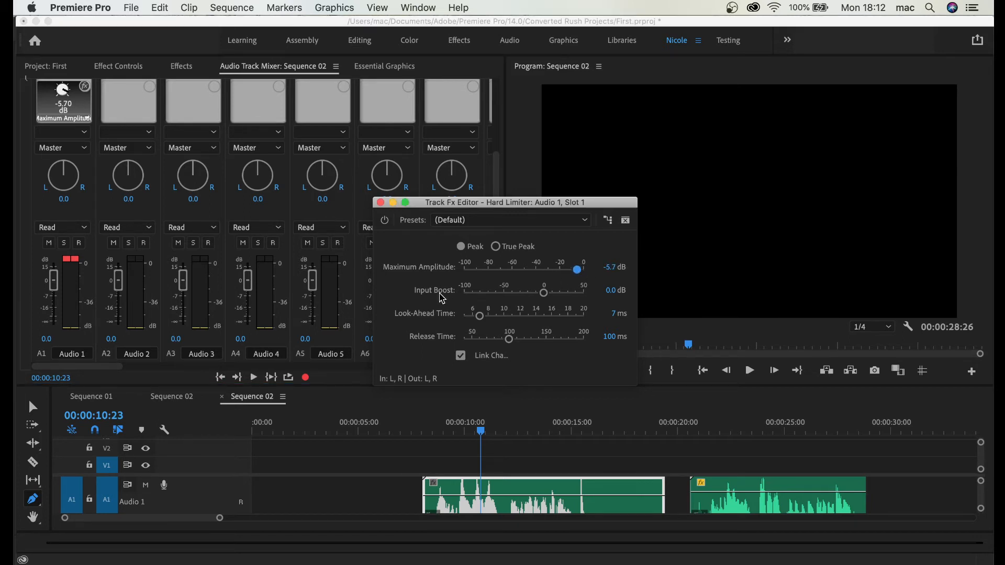
pyautogui.moveTo(543, 293)
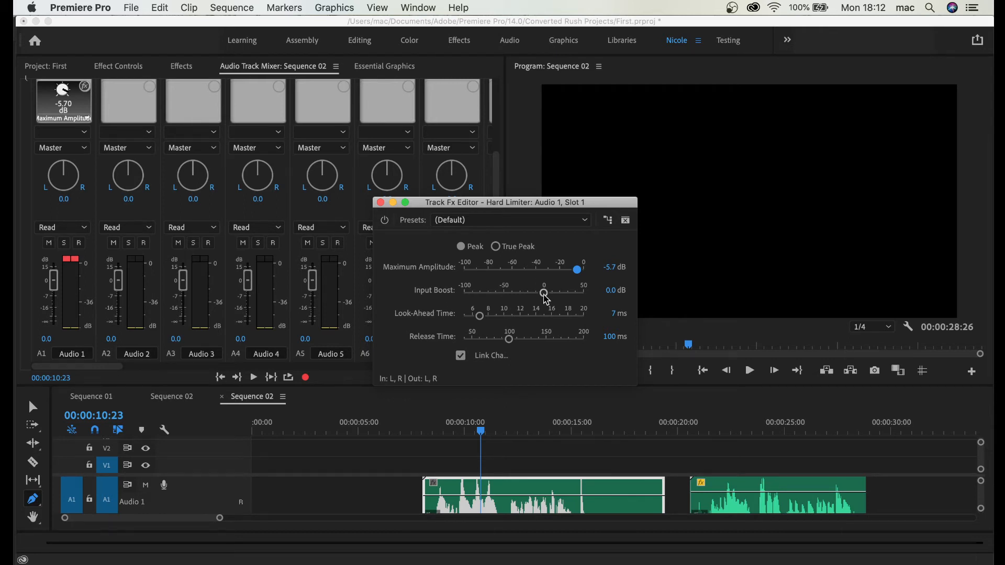
pyautogui.moveTo(545, 293); pyautogui.dragTo(542, 293)
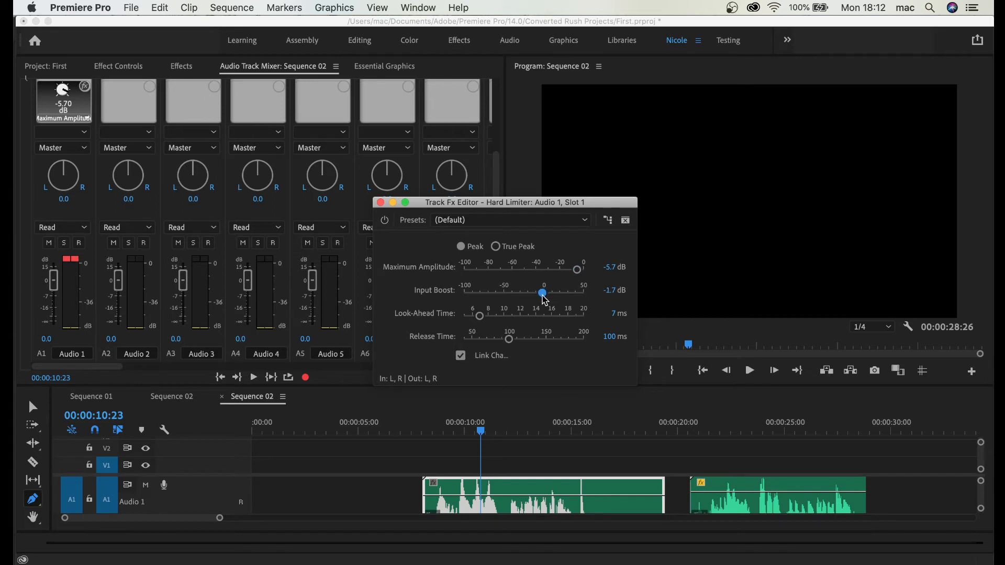
pyautogui.moveTo(542, 294); pyautogui.dragTo(545, 293)
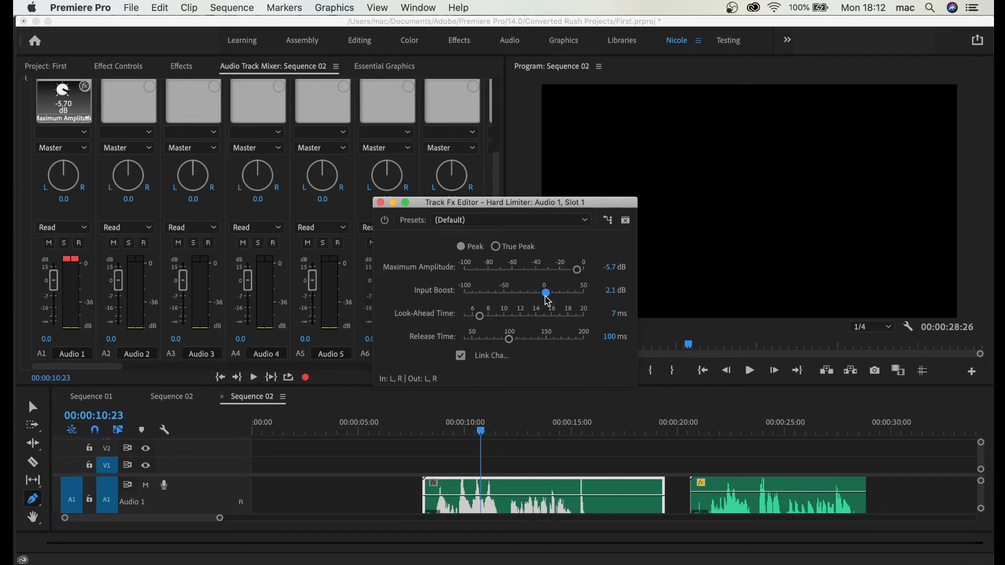
pyautogui.click(748, 369)
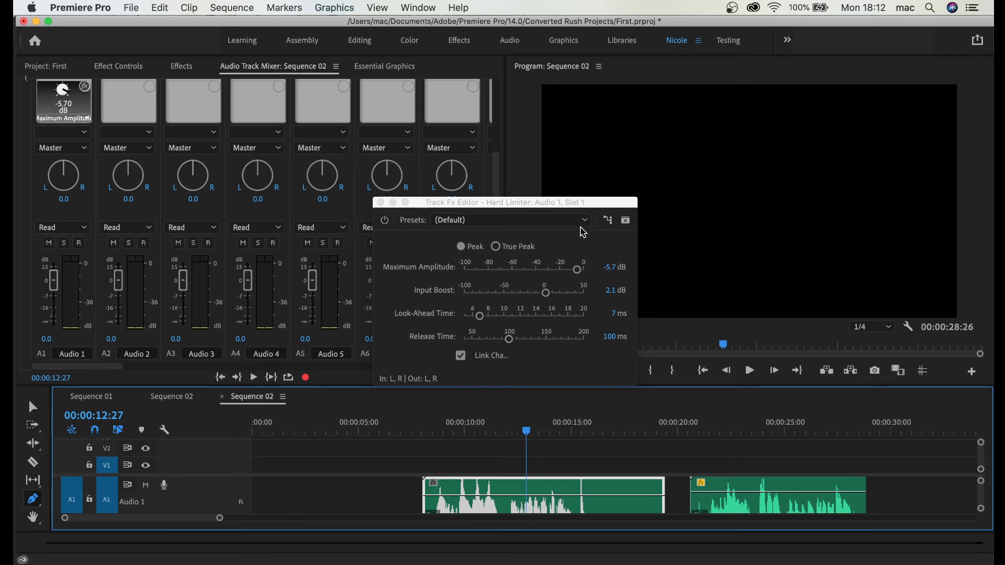
pyautogui.moveTo(597, 308)
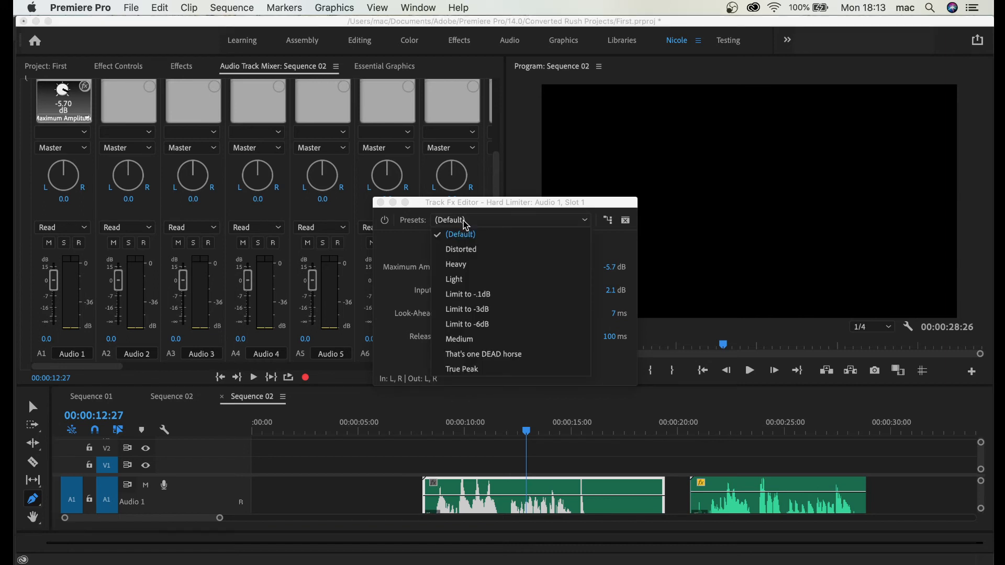
pyautogui.moveTo(481, 323)
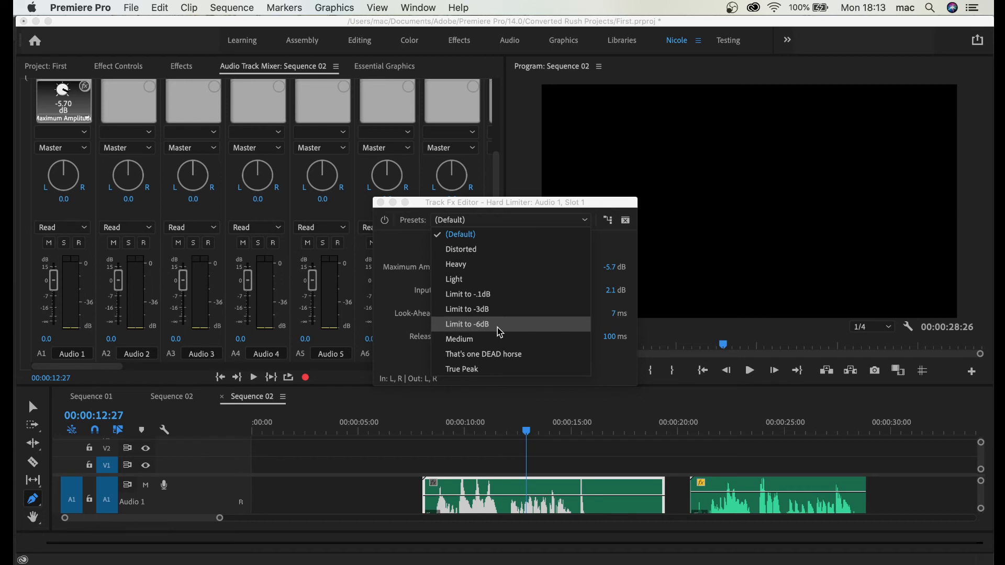
# Apply the Limit to -6dB preset: Maximum Amplitude -6.0 dB, Input Boost 3.0 dB.
pyautogui.click(467, 324)
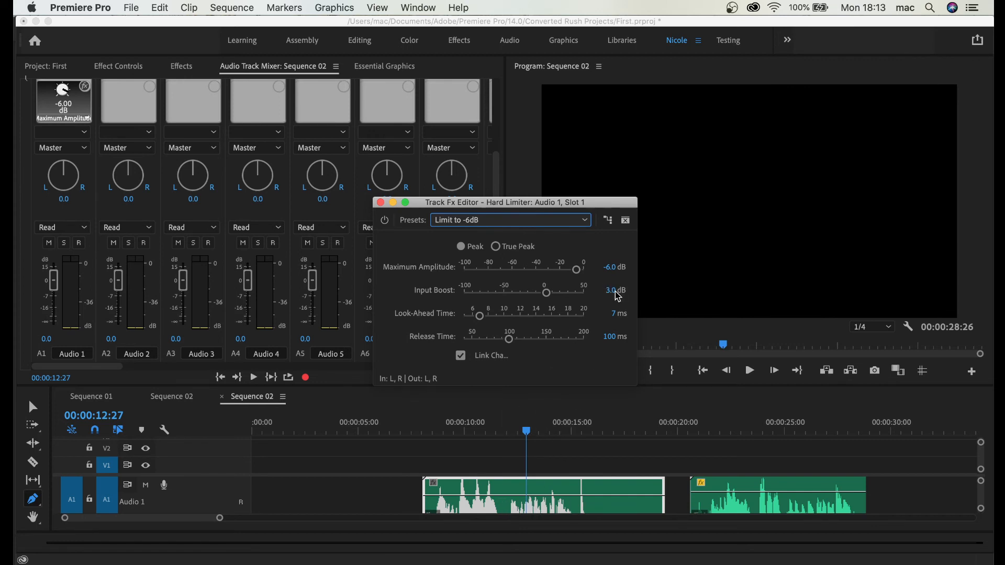
pyautogui.click(480, 431)
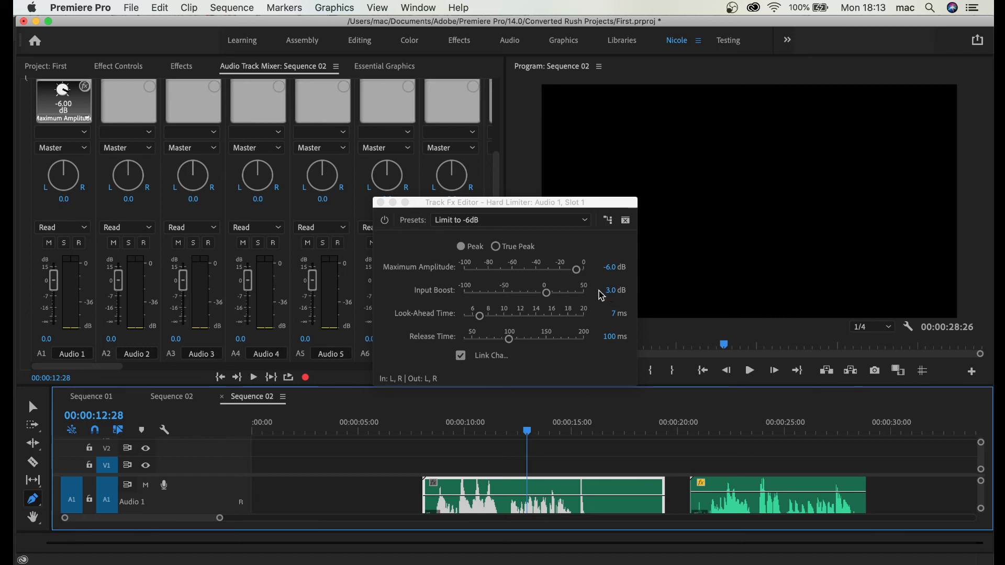
# Lower the Hard Limiter's Input Boost to 0.5 dB, then settle it at 1.6 dB.
pyautogui.moveTo(547, 292); pyautogui.dragTo(543, 292)
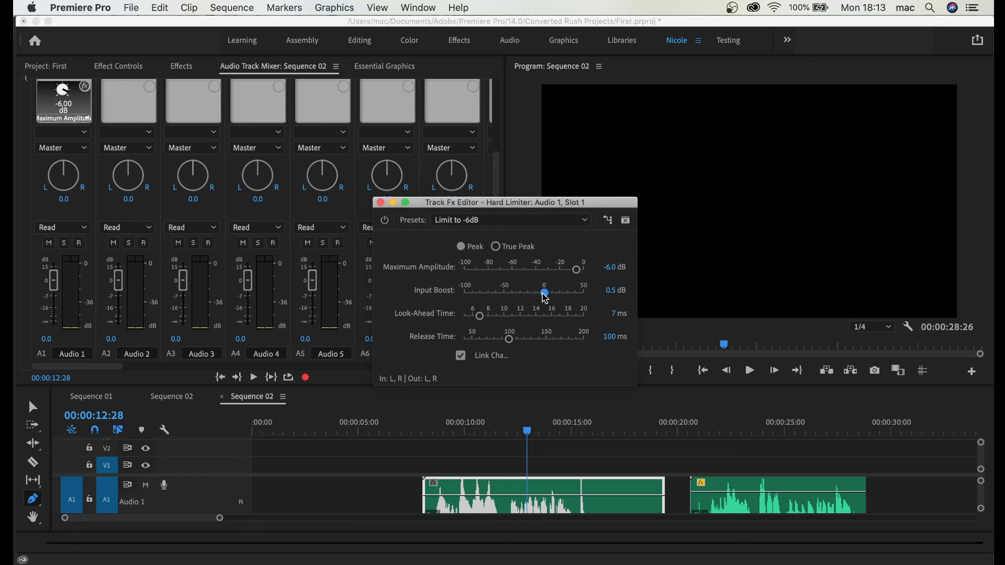
pyautogui.moveTo(544, 293); pyautogui.dragTo(547, 293)
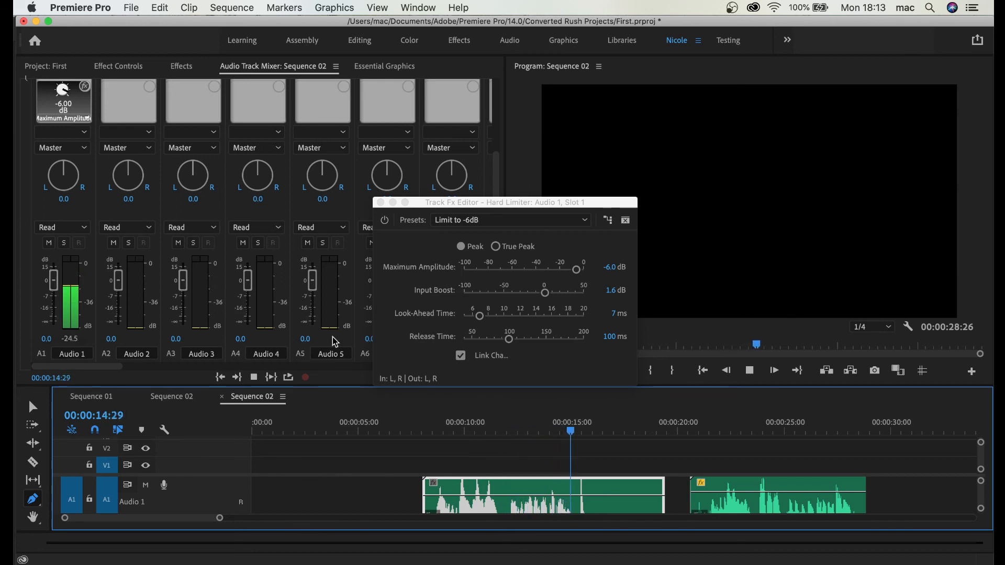
# Reapply the Limit to -6dB preset, restoring Input Boost to 3.0 dB.
pyautogui.click(510, 220)
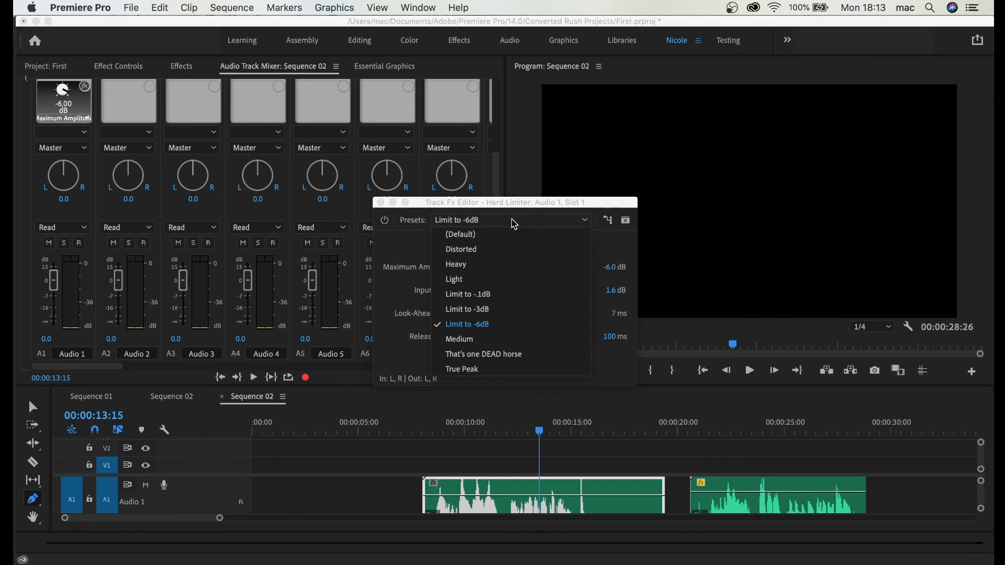
pyautogui.click(467, 323)
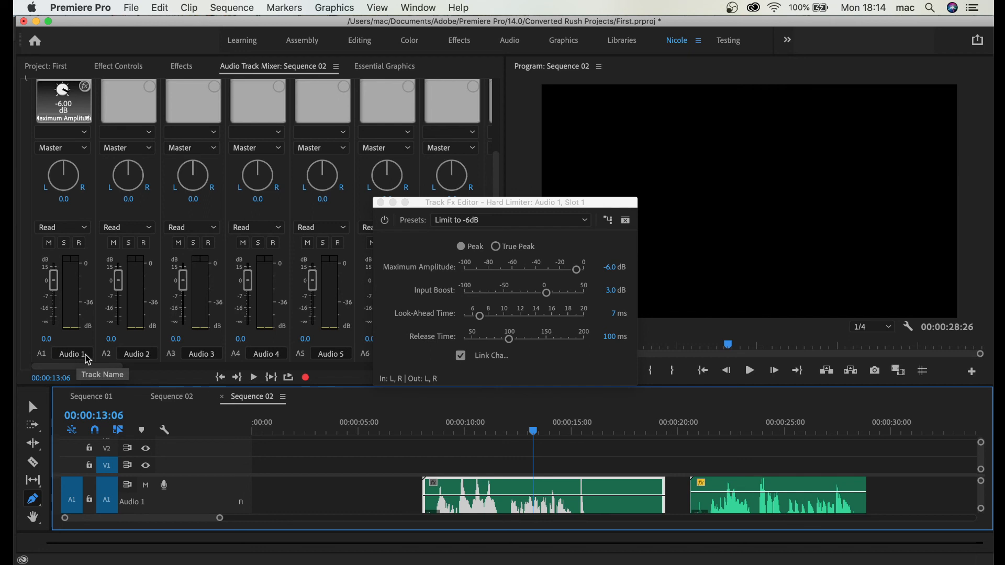
pyautogui.moveTo(405, 499)
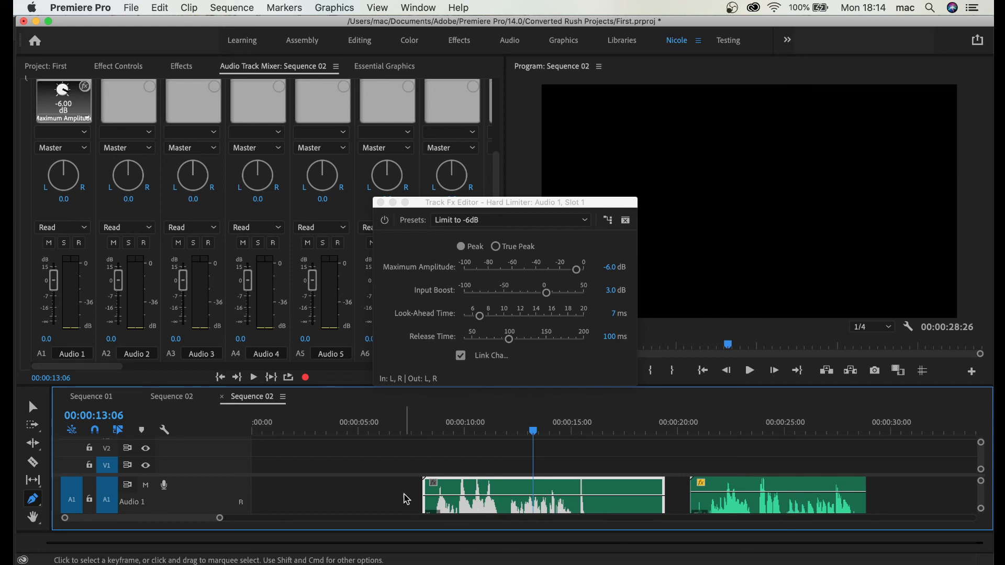